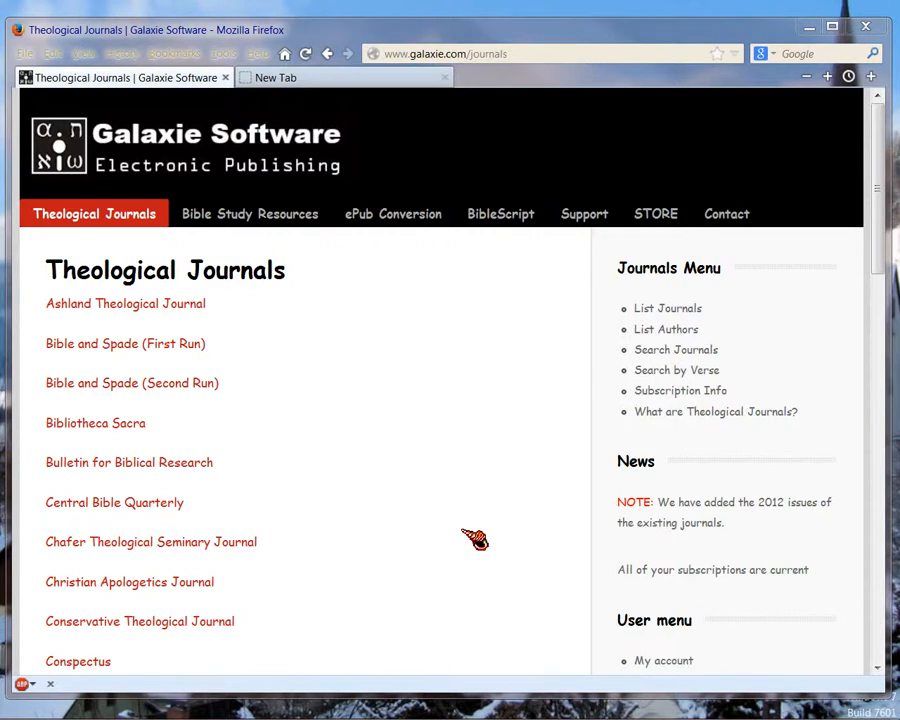
mouse_move(500, 502)
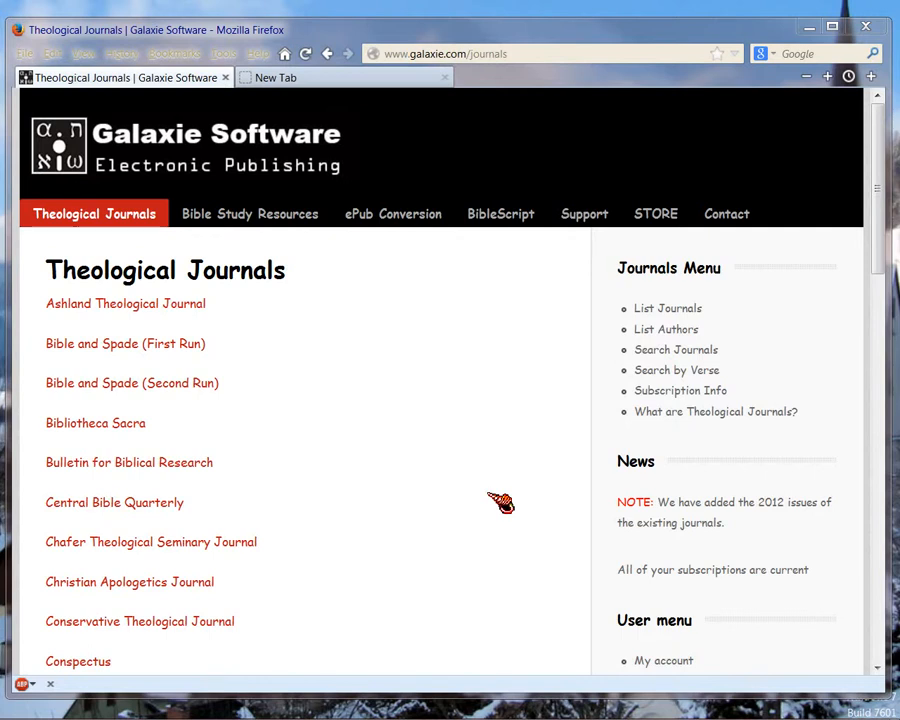
mouse_move(446, 420)
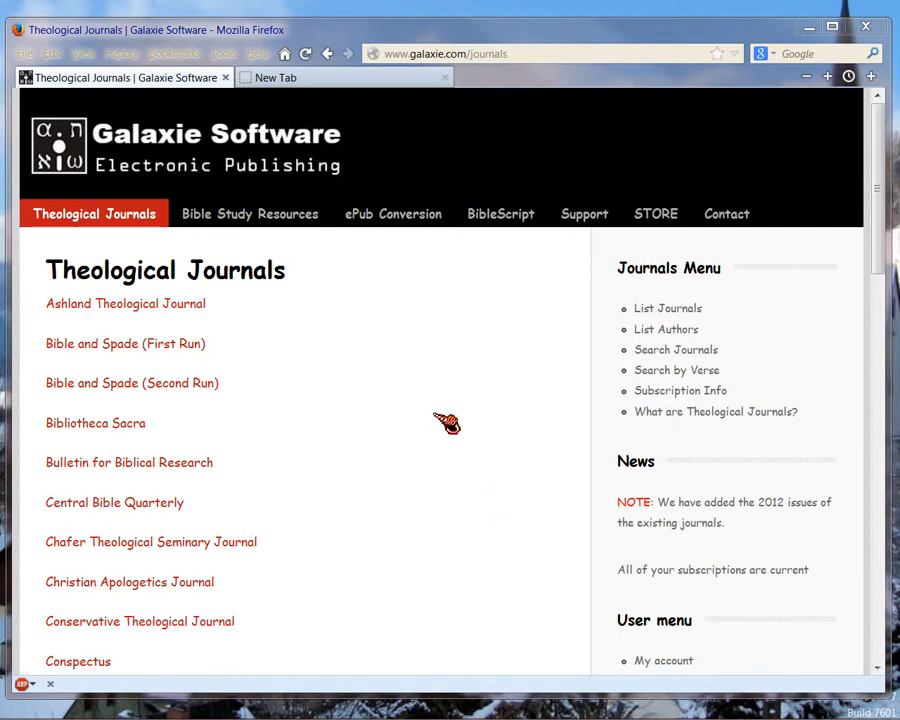
mouse_move(448, 428)
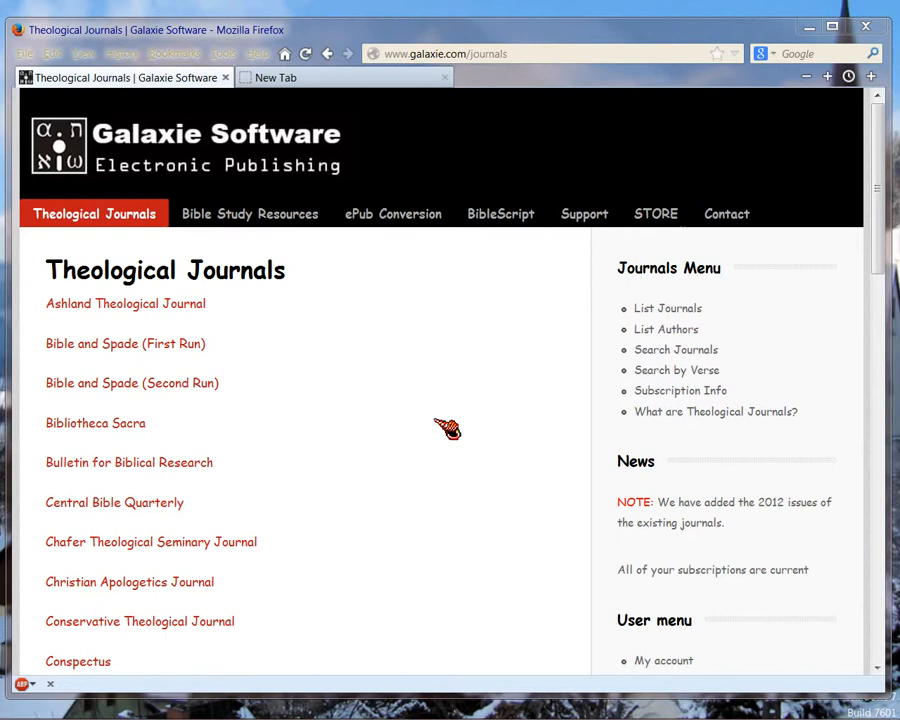
mouse_move(588, 418)
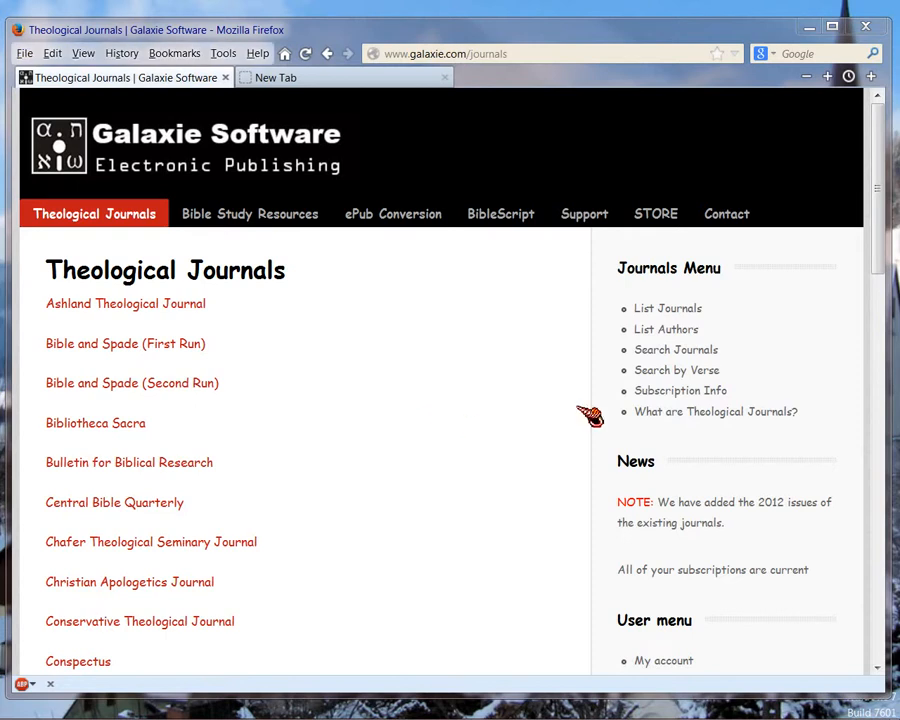
View the Bible Study Resources page and then the ePub and Kindle conversion service page.
scroll("down", 3)
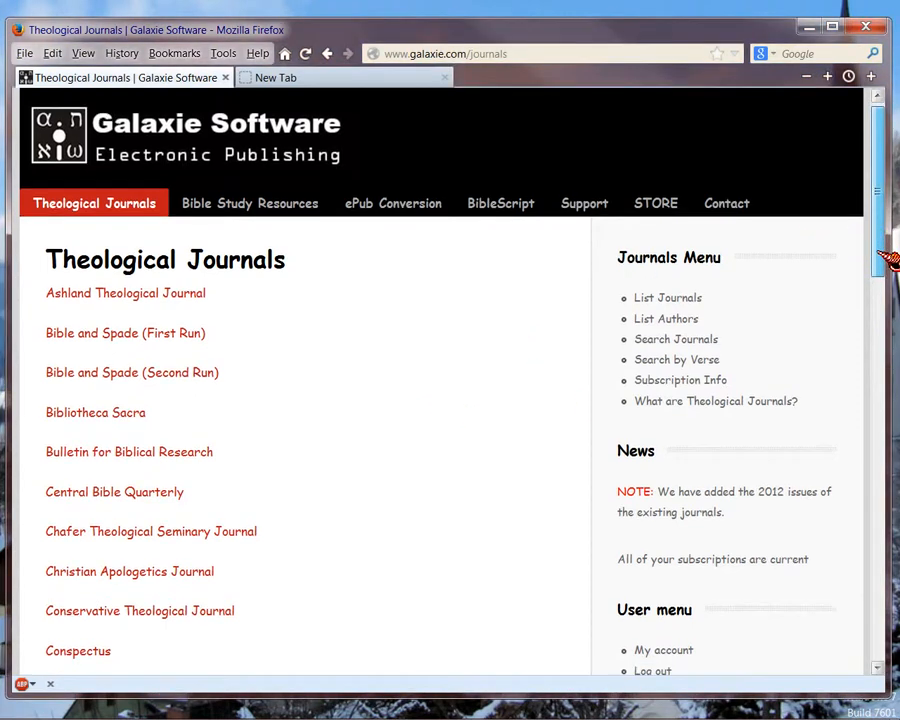
scroll("down", 3)
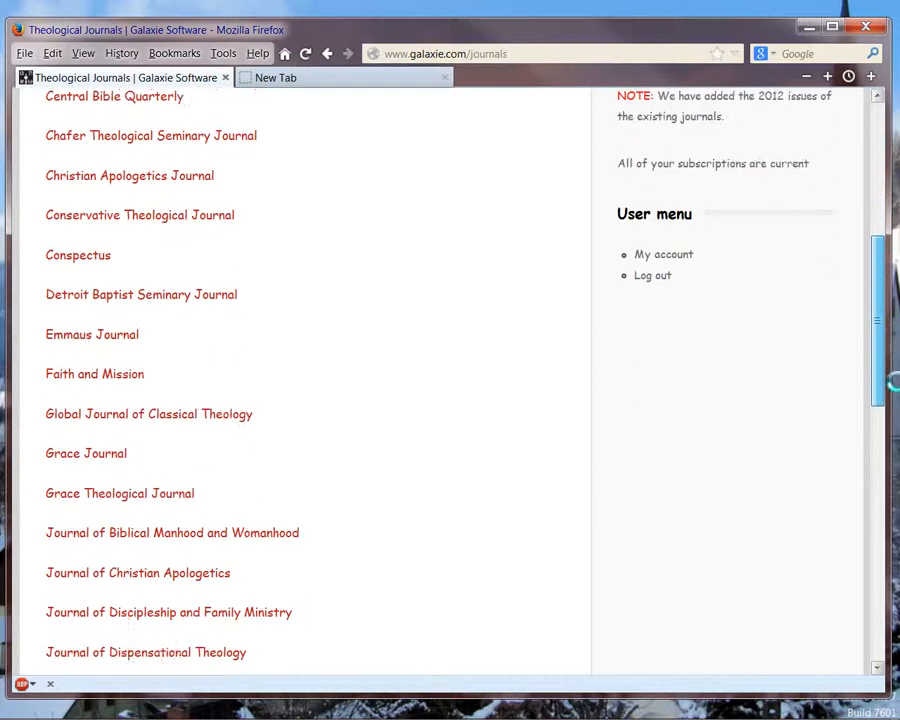
scroll("down", 3)
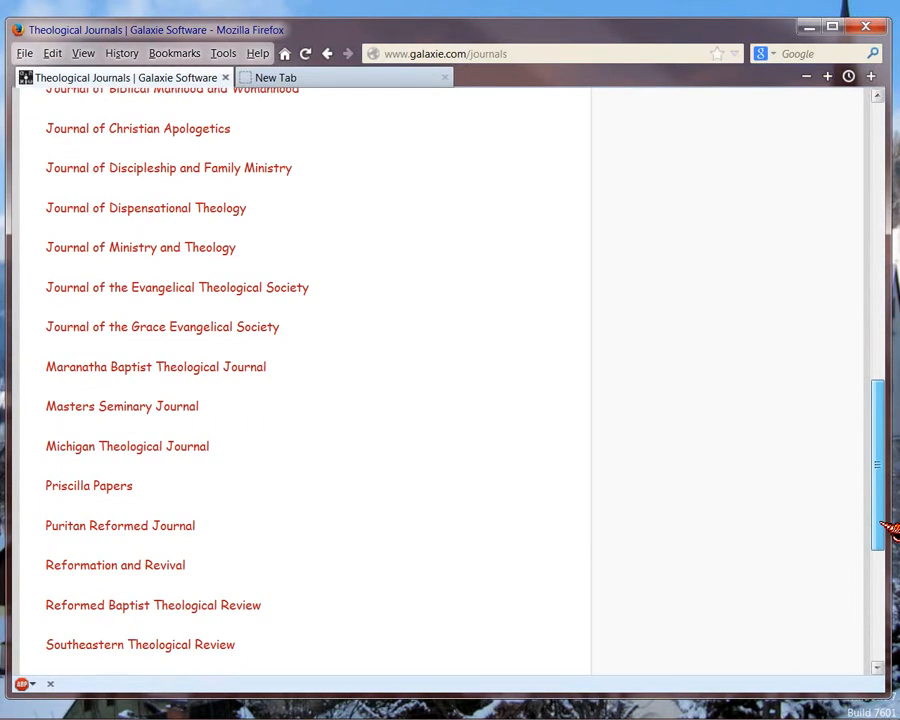
scroll("down", 3)
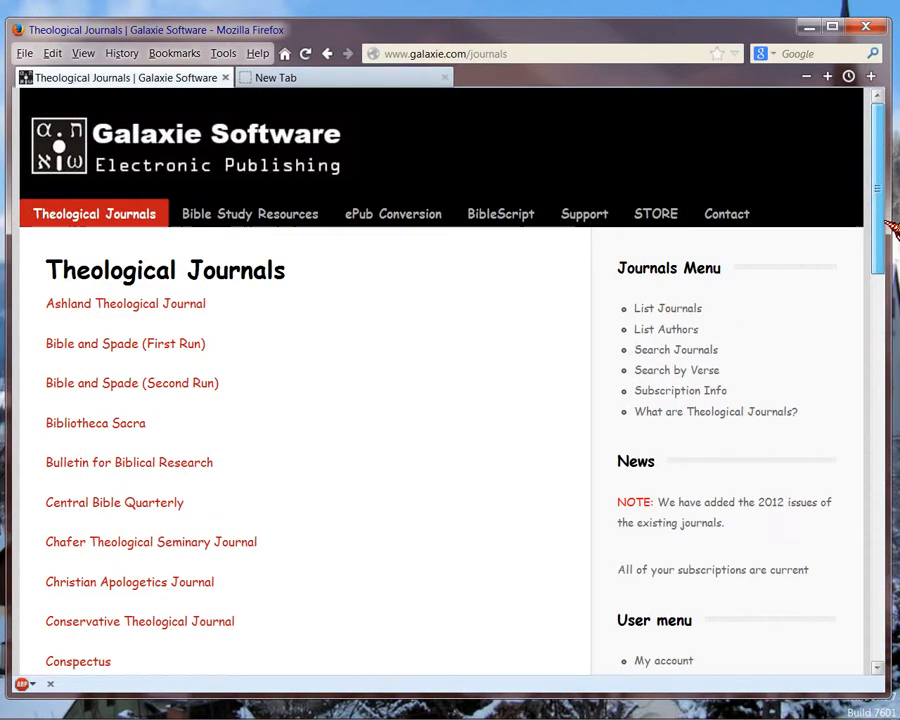
mouse_move(248, 212)
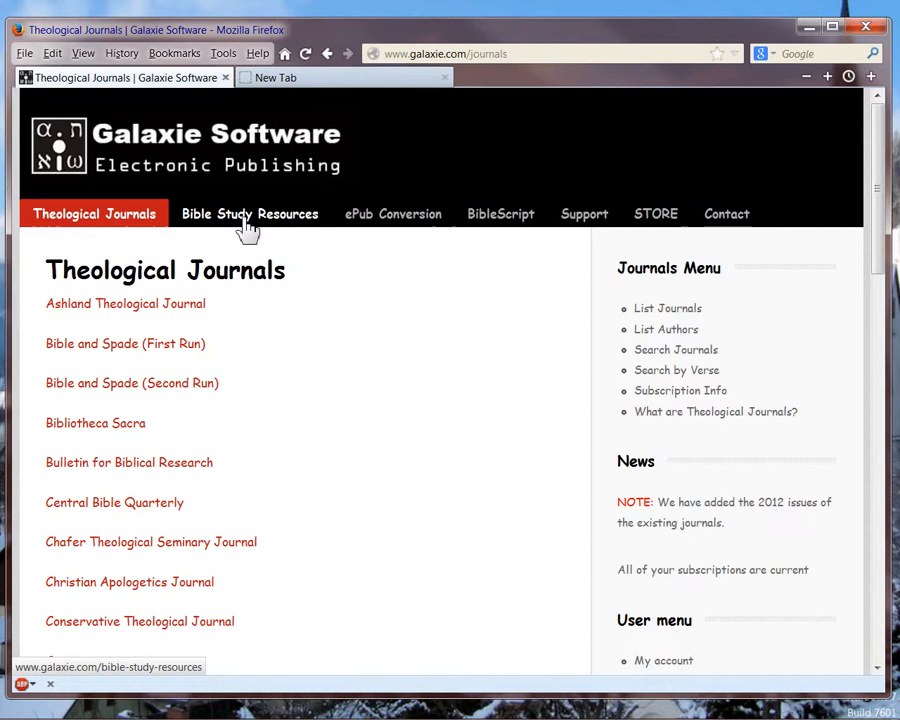
left_click(248, 212)
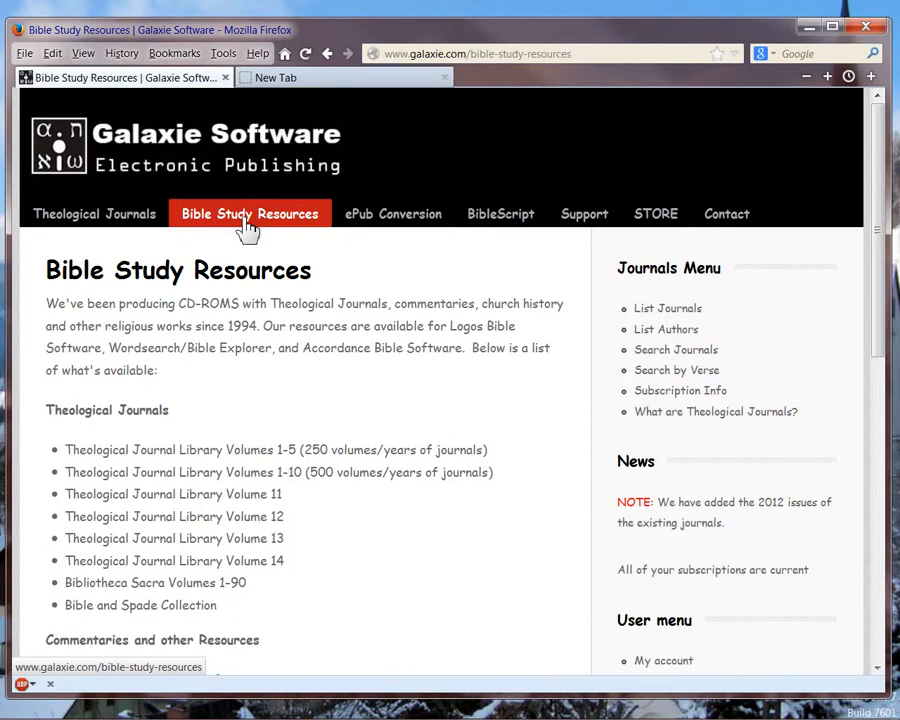
left_click(392, 212)
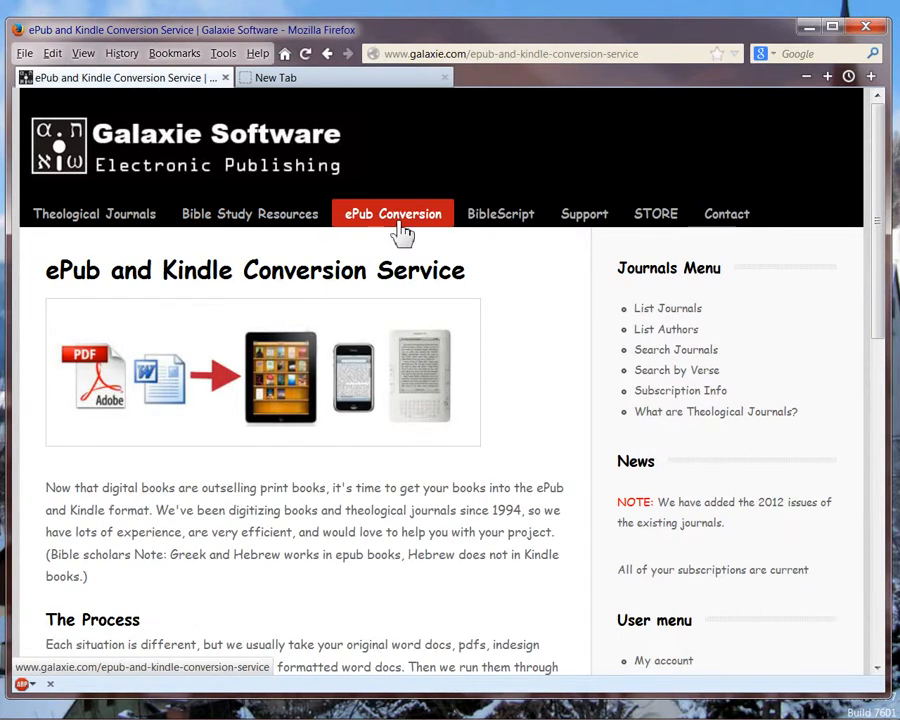
mouse_move(372, 240)
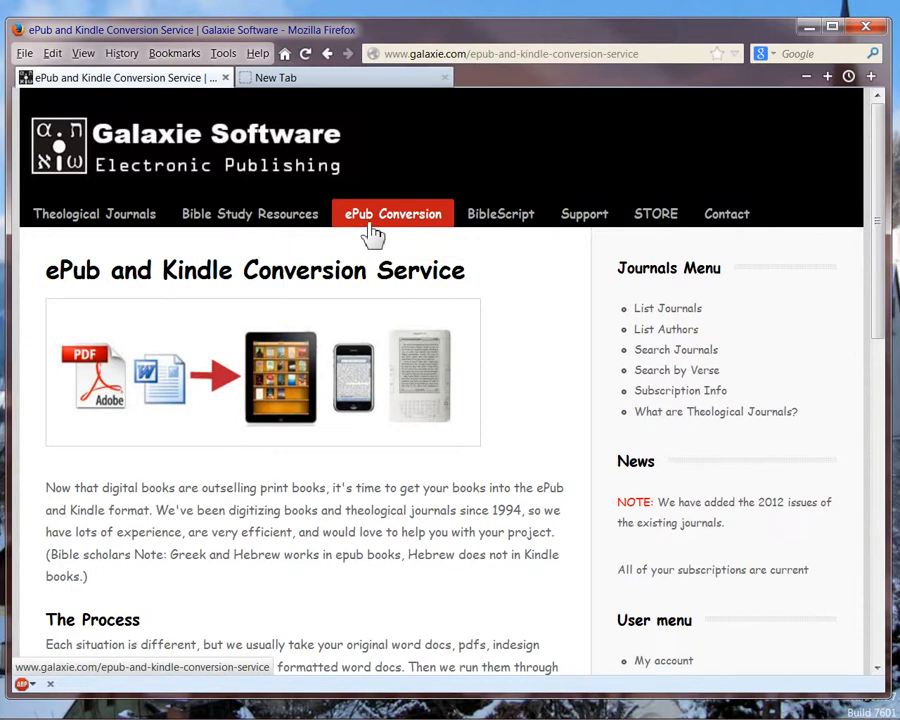
Return to the Theological Journals list, move to the BibleScript page and start loading the Store.
left_click(94, 214)
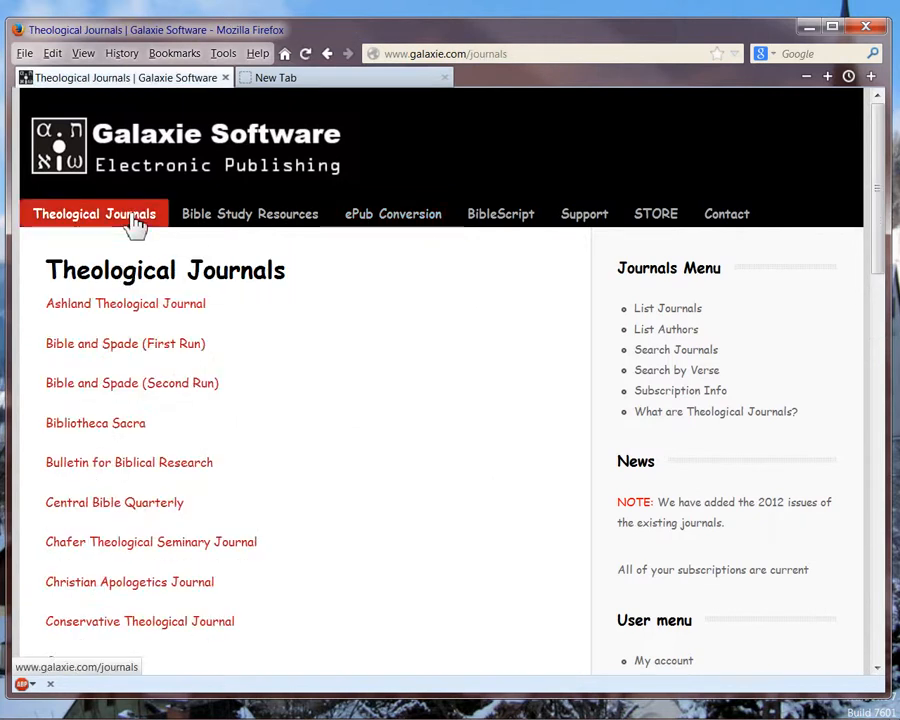
mouse_move(140, 316)
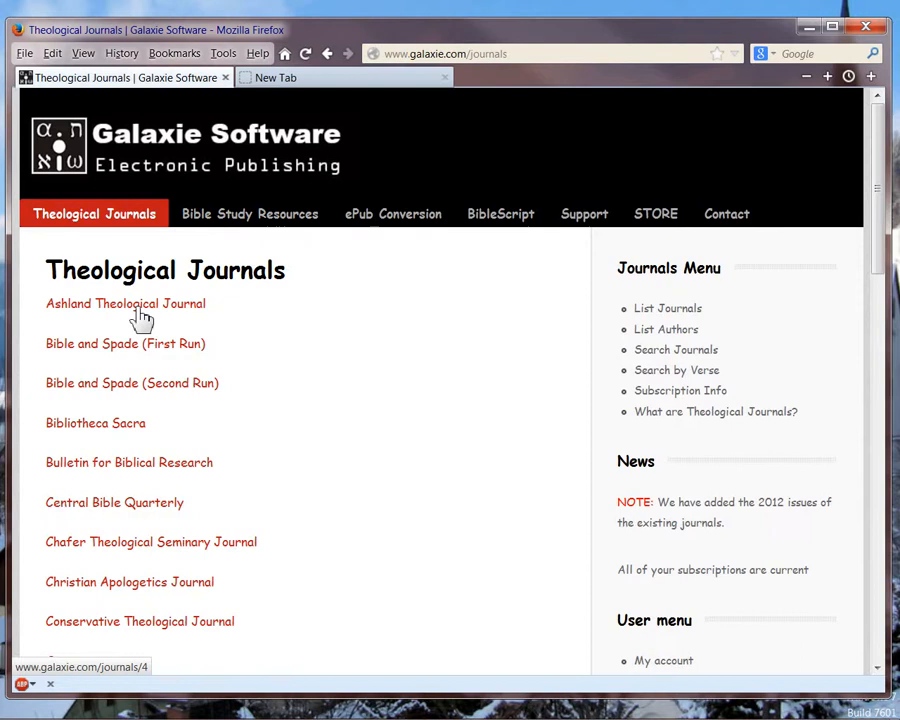
mouse_move(500, 214)
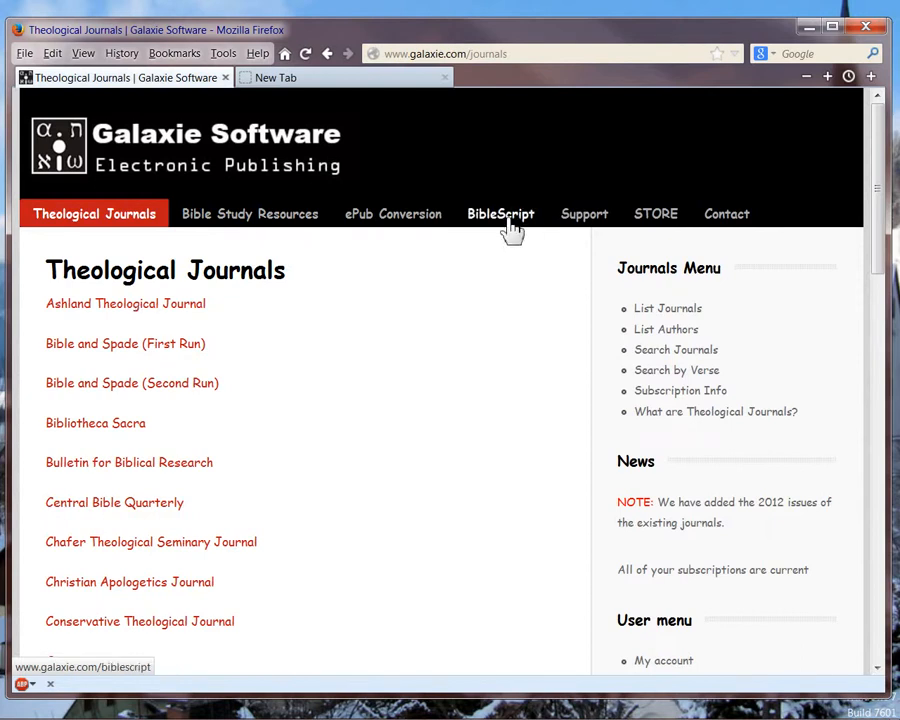
left_click(500, 214)
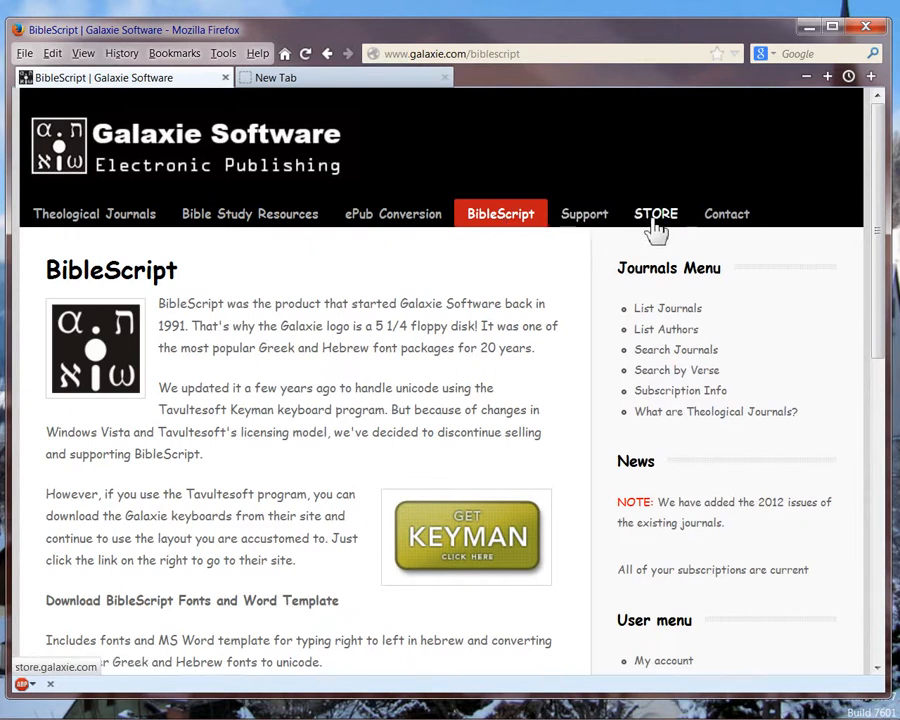
left_click(656, 212)
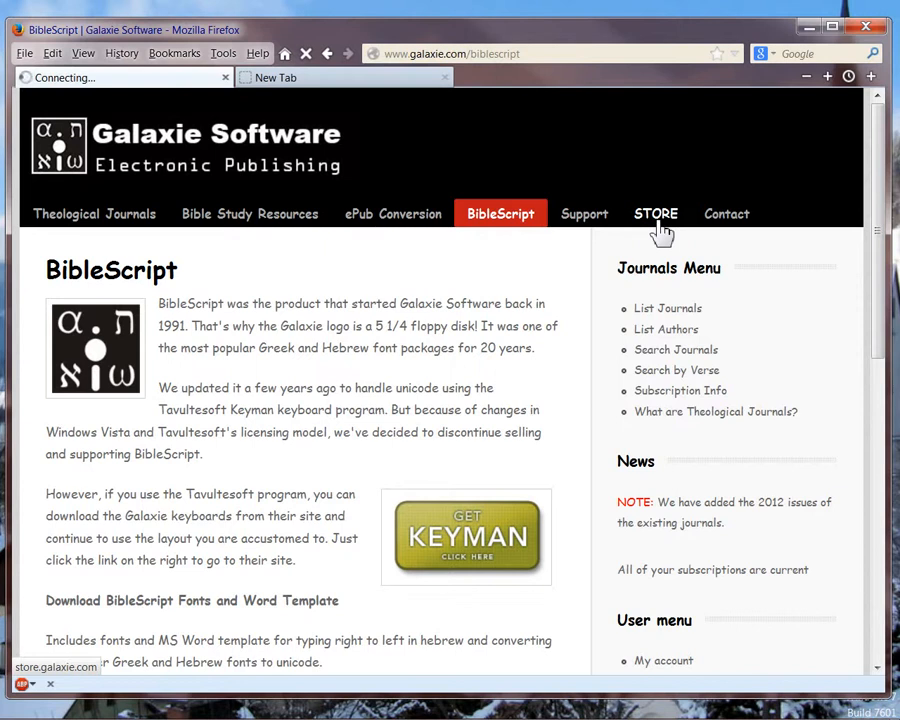
mouse_move(304, 296)
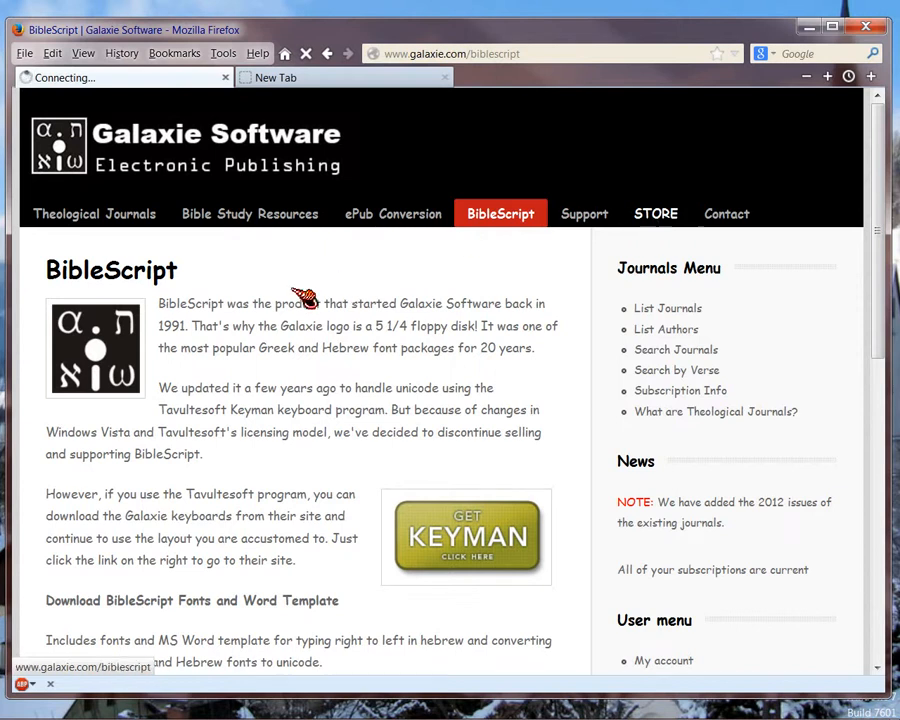
mouse_move(320, 140)
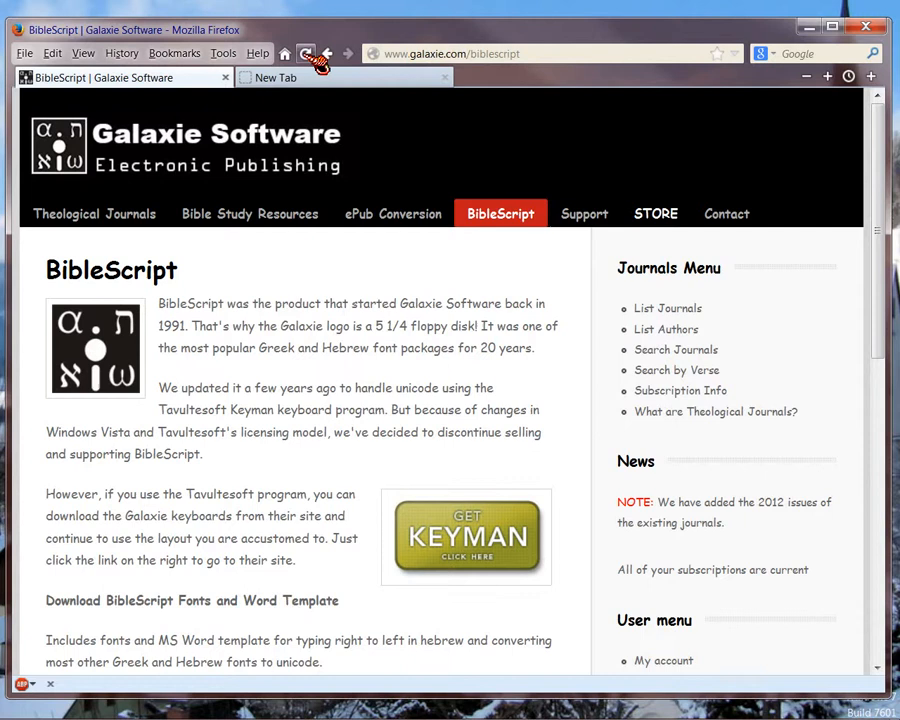
left_click(92, 212)
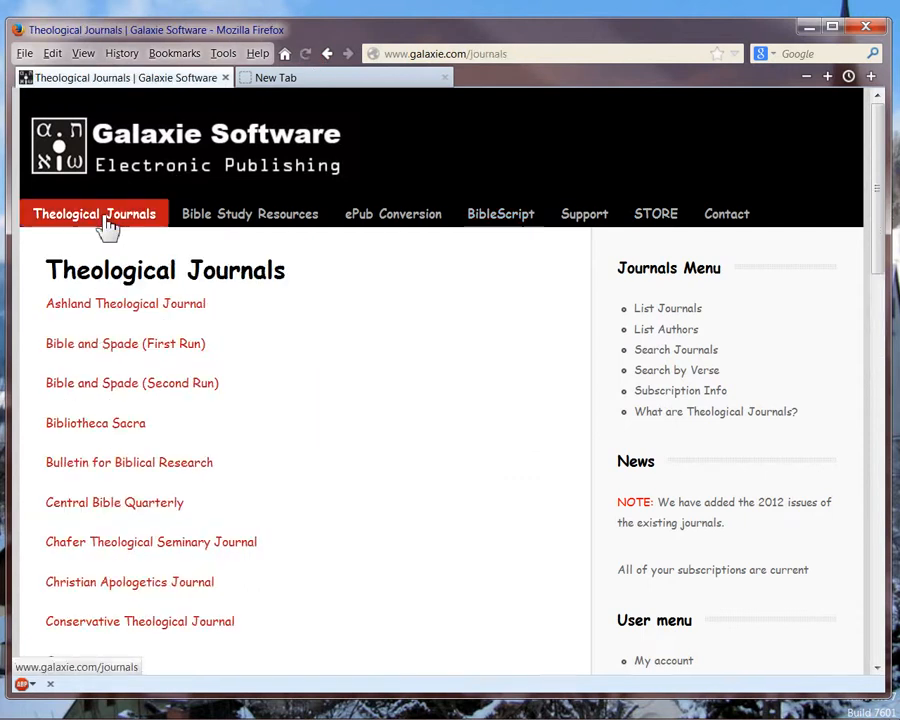
left_click(248, 212)
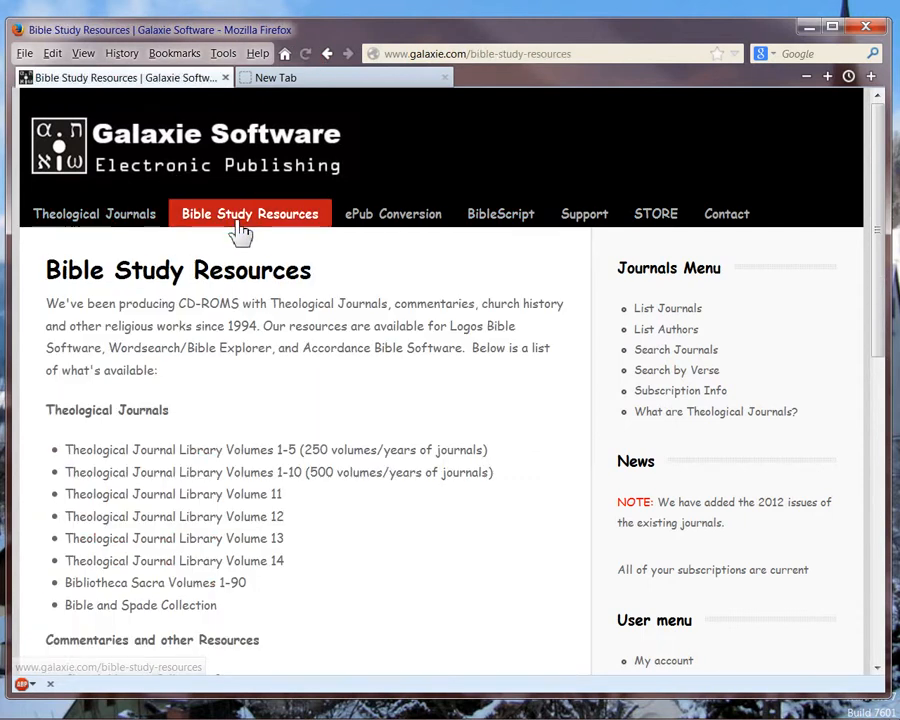
scroll("down", 3)
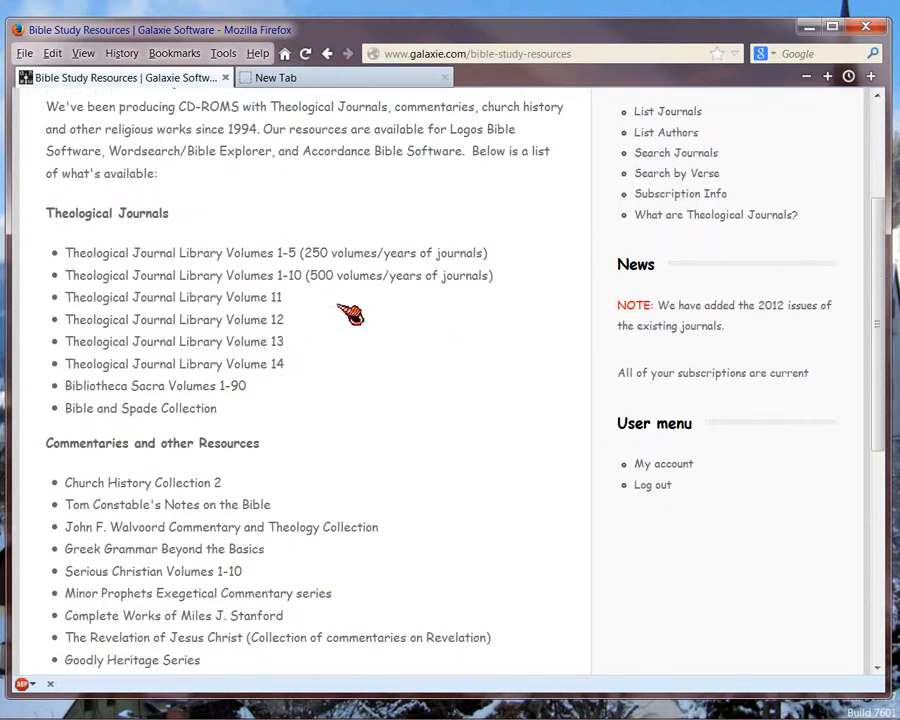
scroll("down", 3)
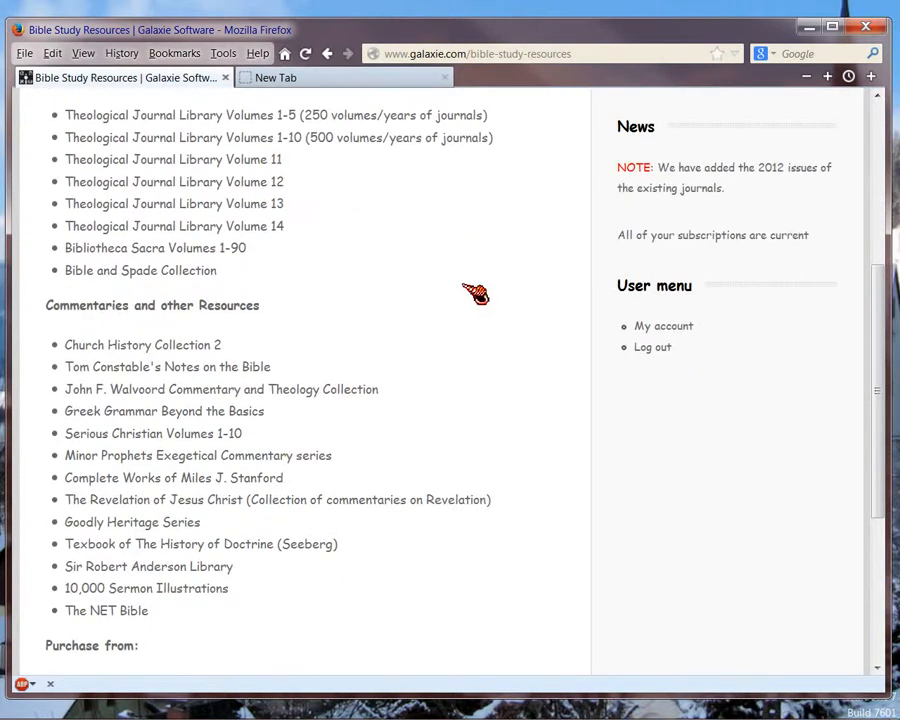
mouse_move(444, 292)
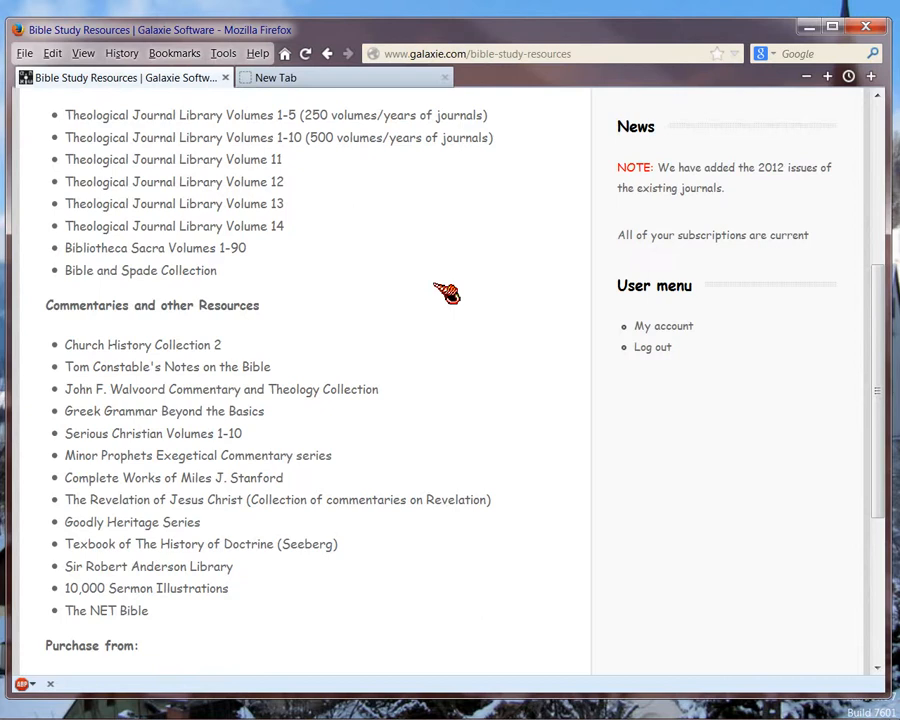
mouse_move(110, 414)
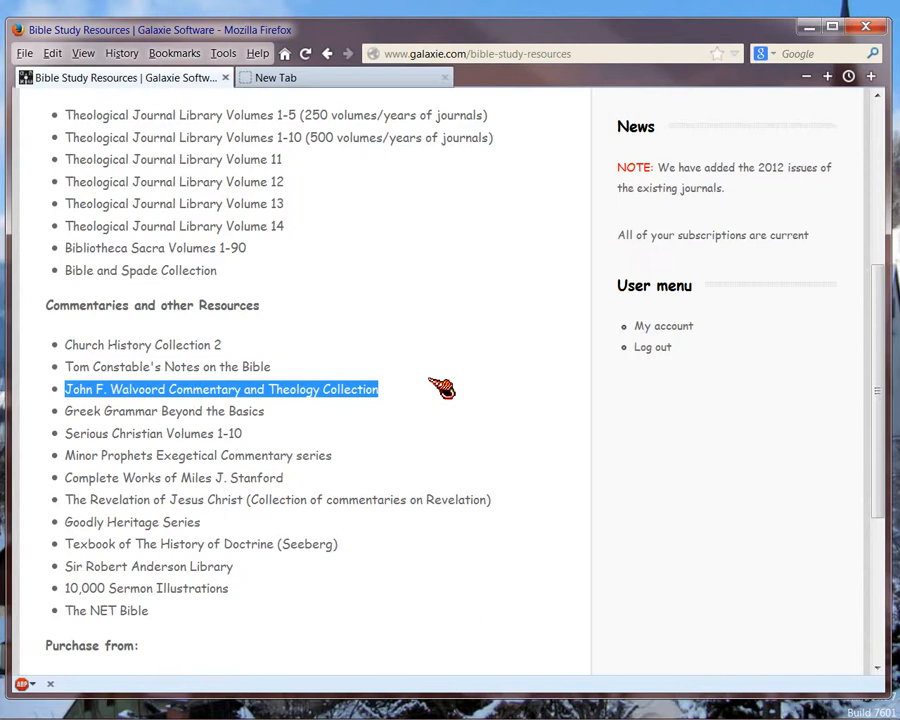
scroll("down", 3)
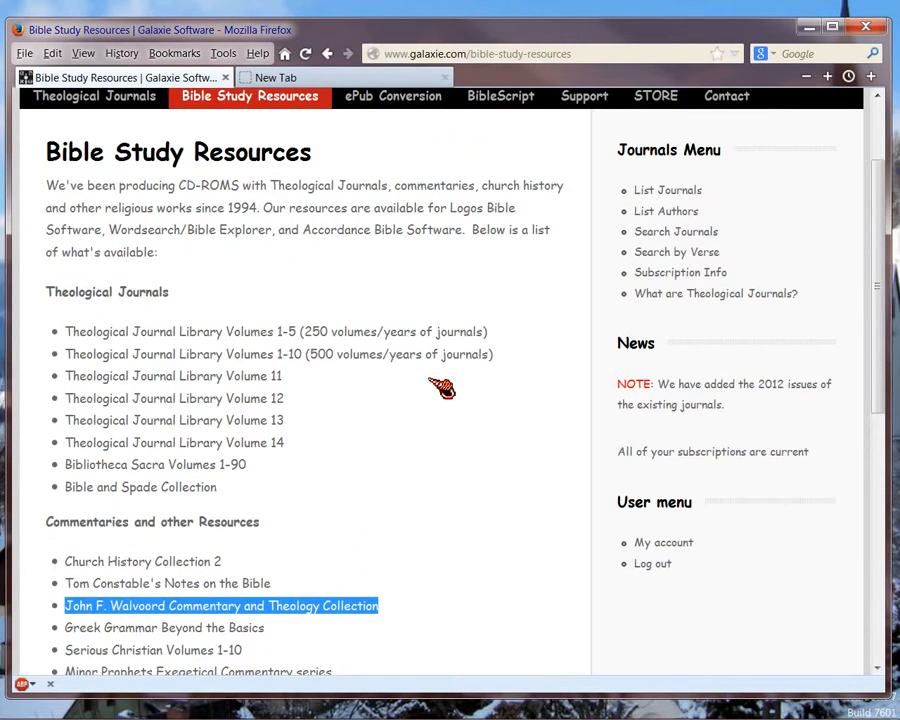
scroll("down", 3)
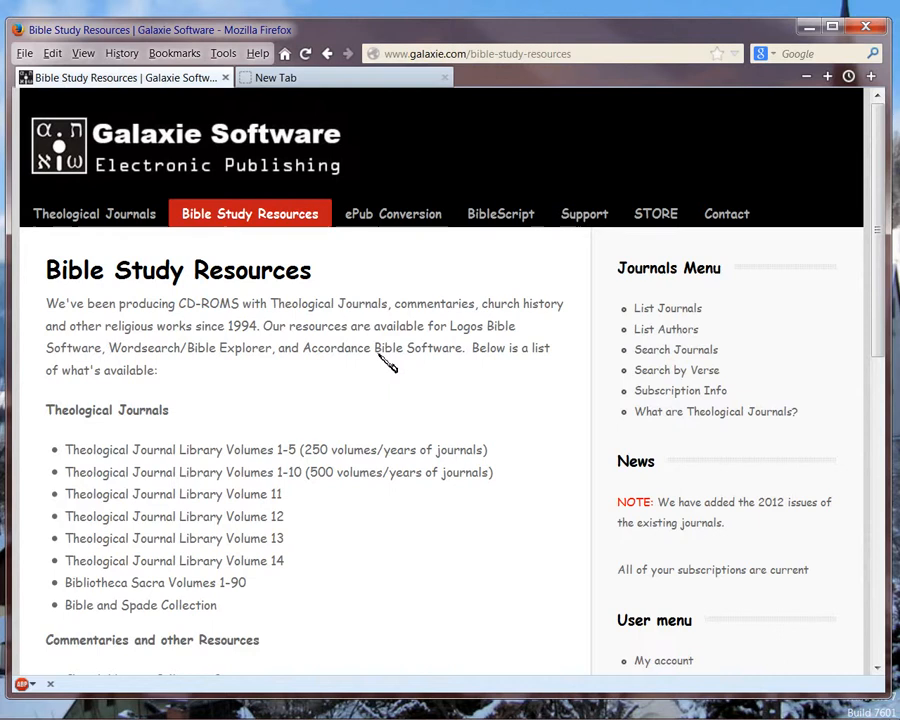
mouse_move(396, 272)
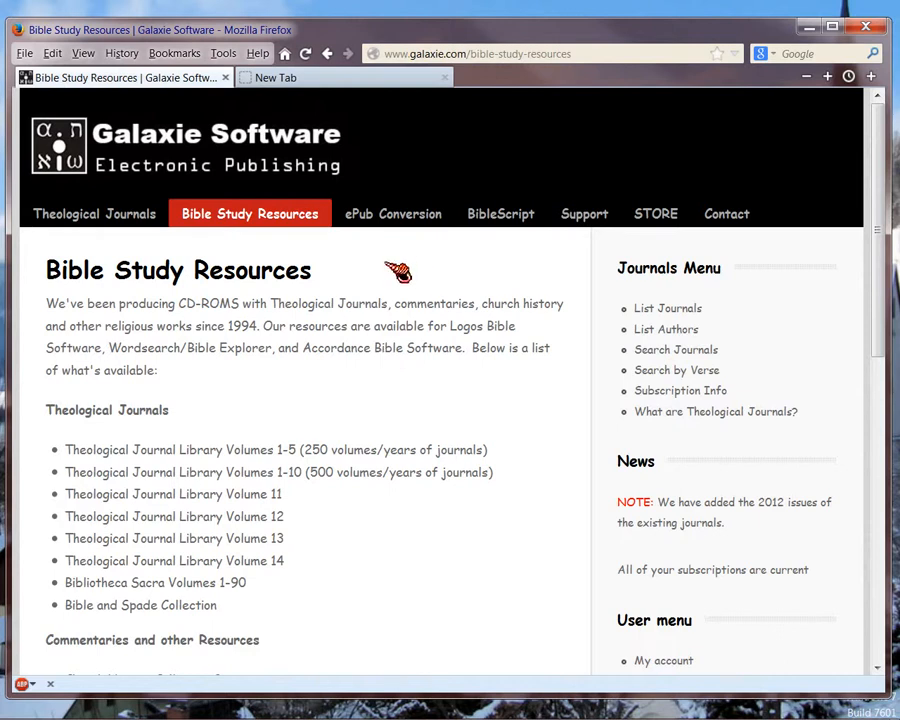
mouse_move(404, 224)
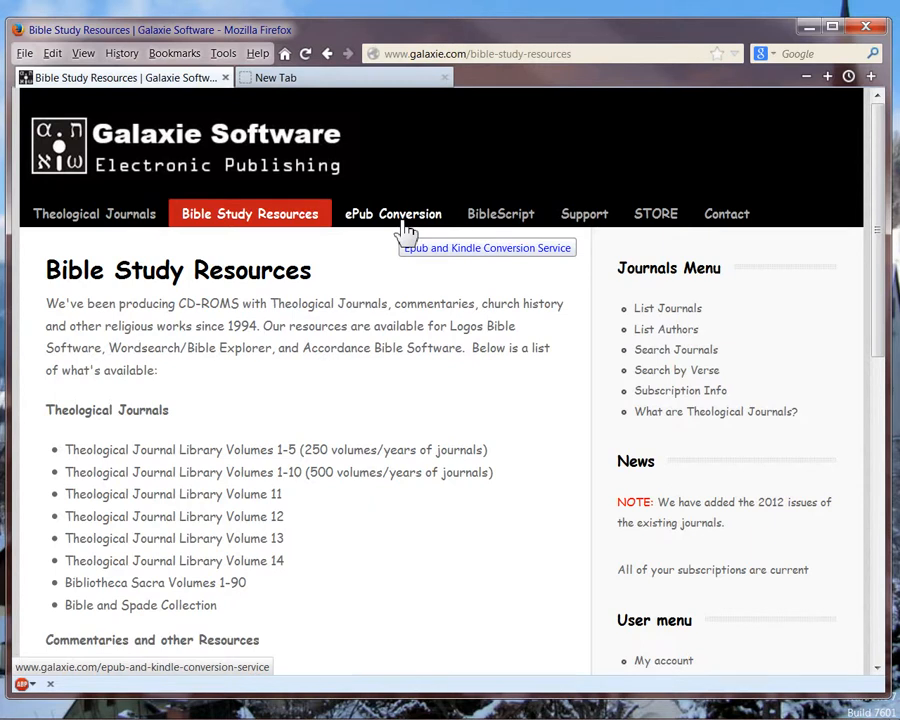
View the ePub and Kindle Conversion Service page, then BibleScript, and start loading the Store.
left_click(392, 212)
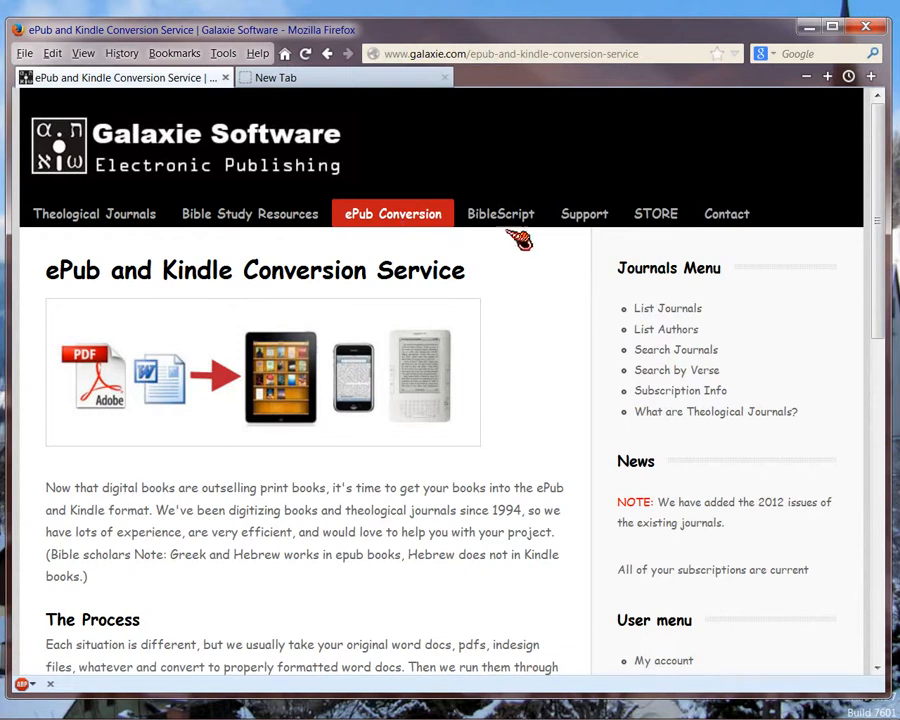
left_click(500, 212)
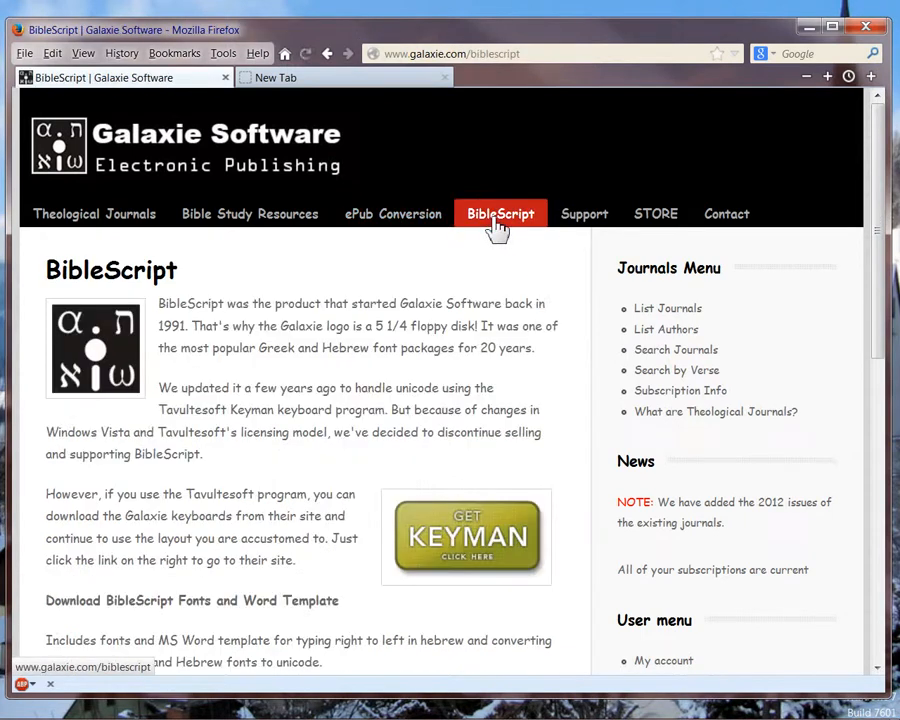
mouse_move(584, 220)
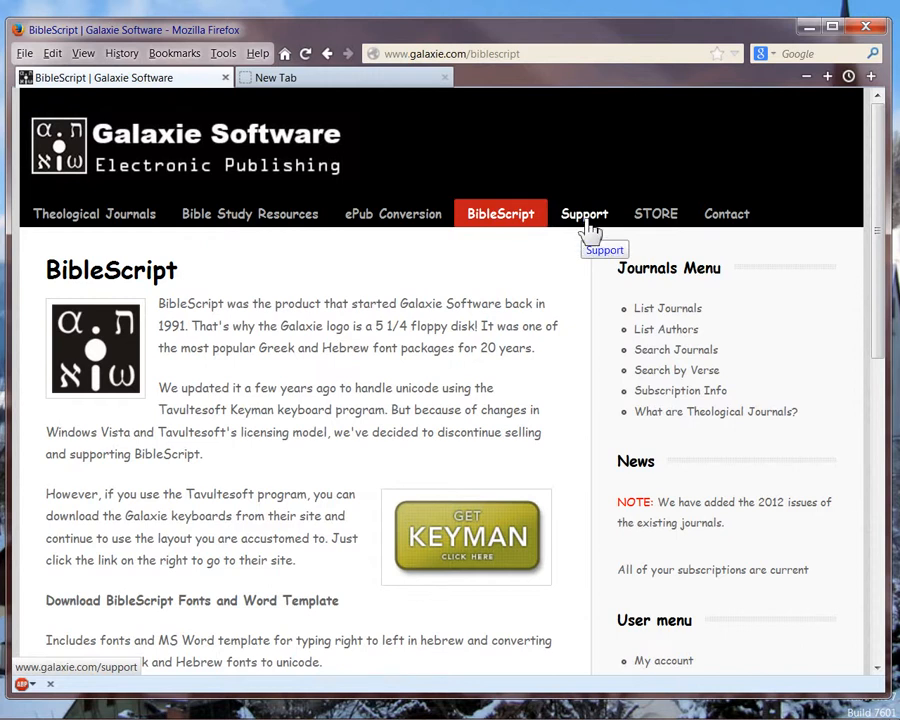
mouse_move(656, 212)
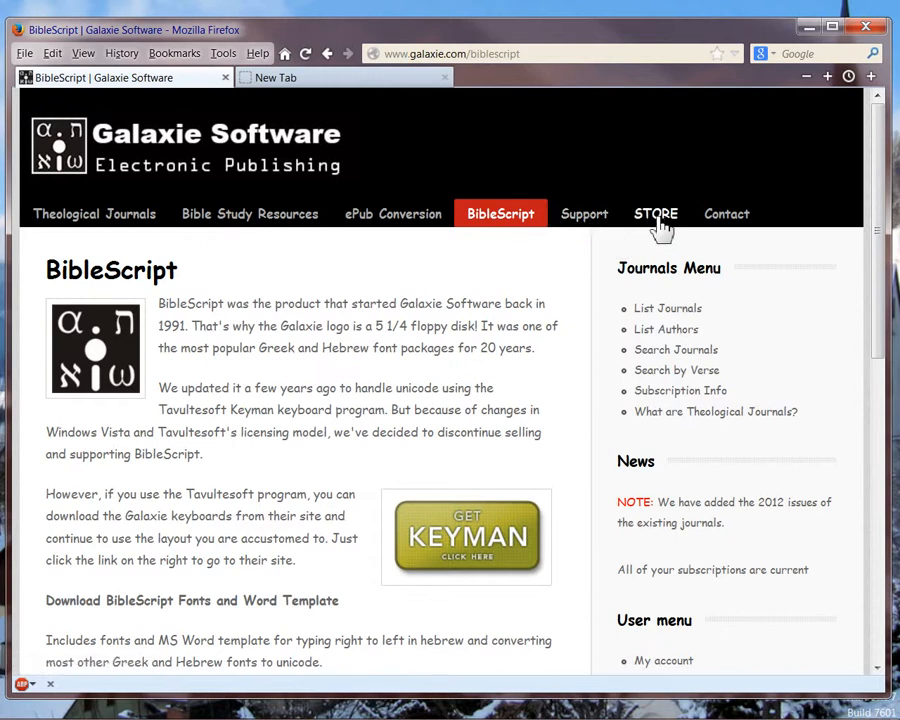
left_click(656, 212)
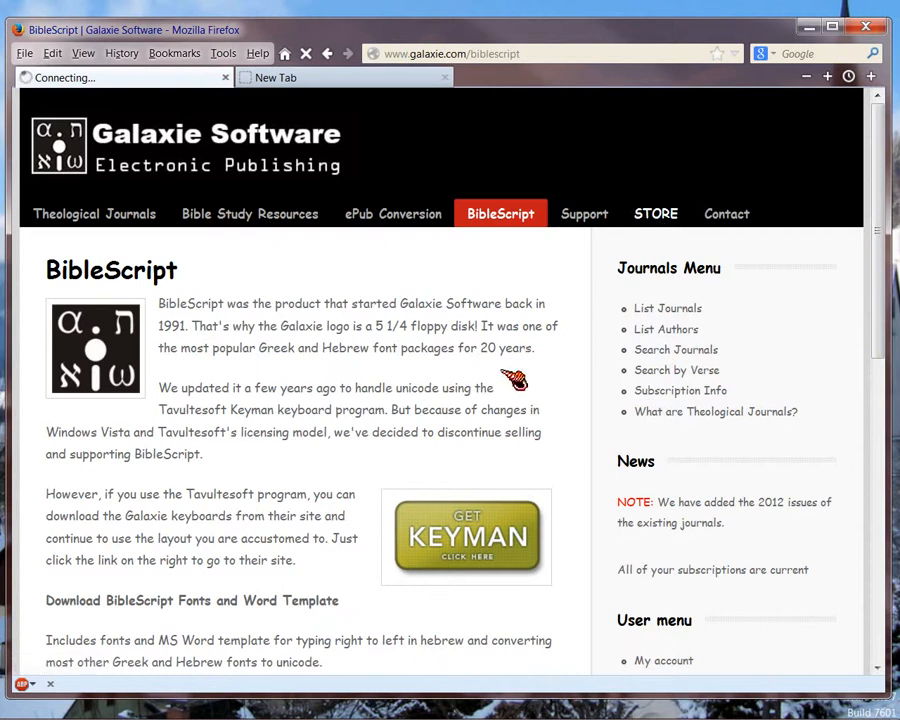
mouse_move(664, 328)
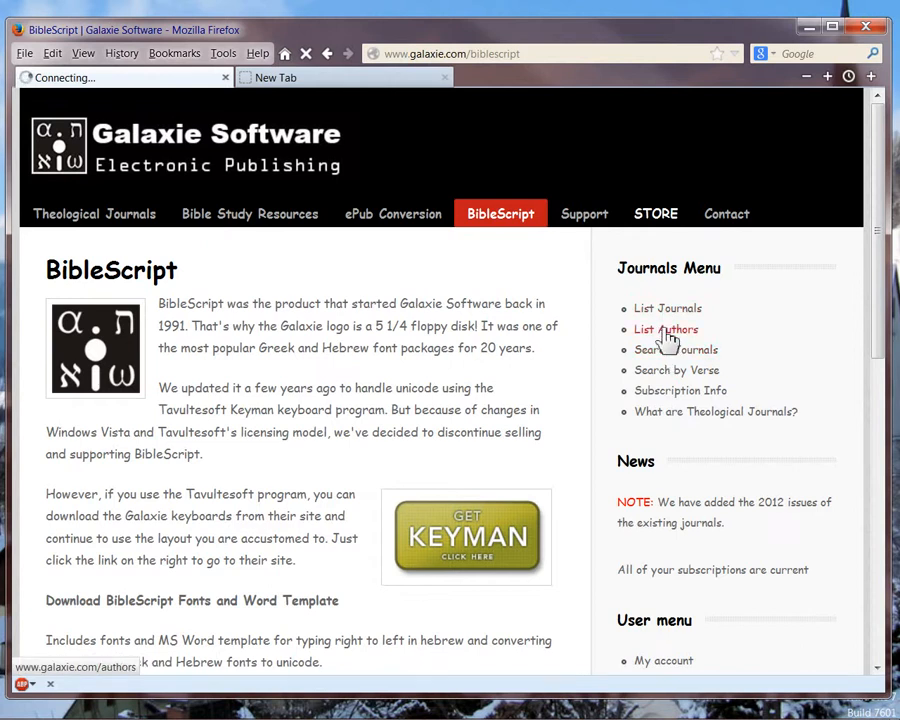
mouse_move(676, 370)
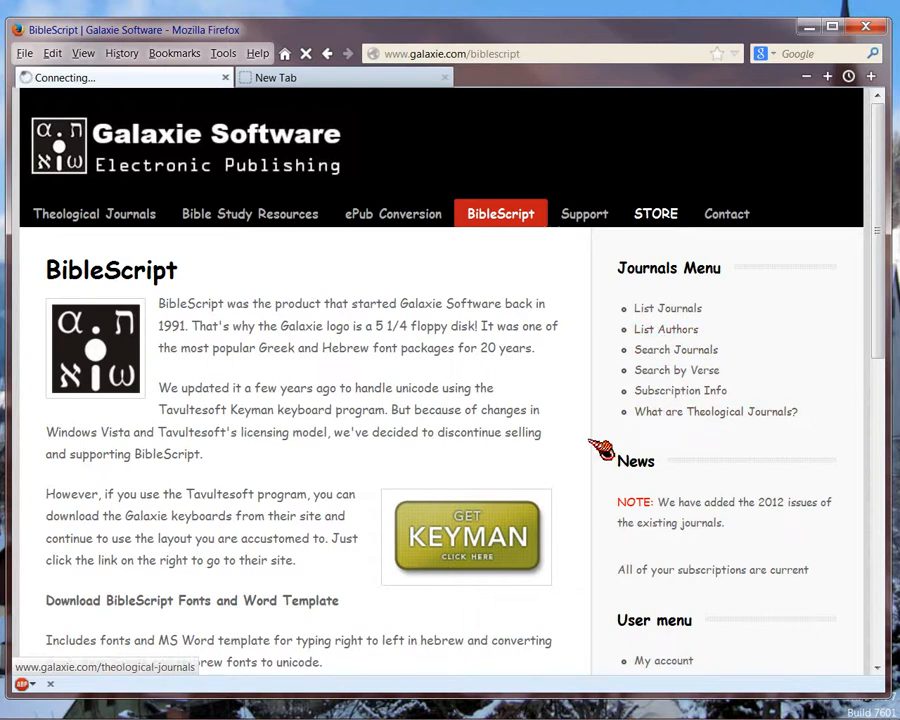
Read through the BibleScript page and select its first two intro paragraphs.
scroll("down", 3)
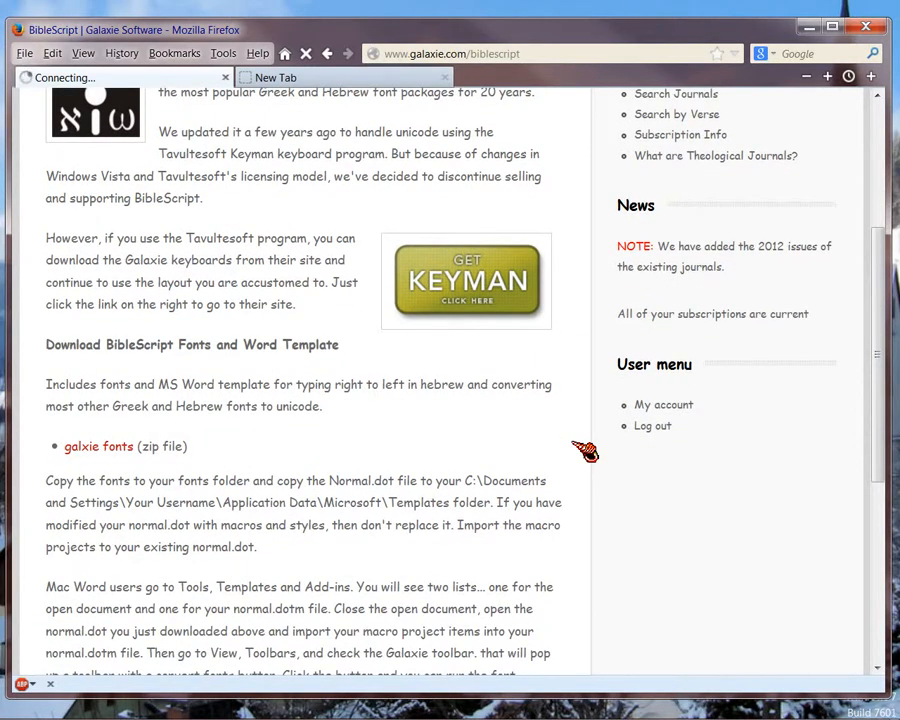
scroll("down", 3)
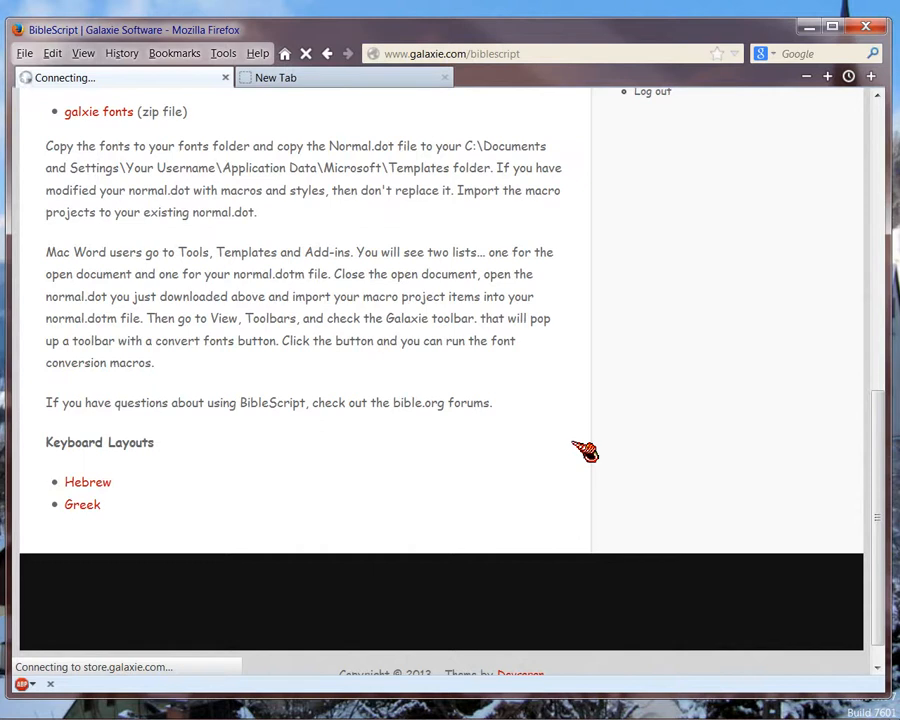
mouse_move(84, 504)
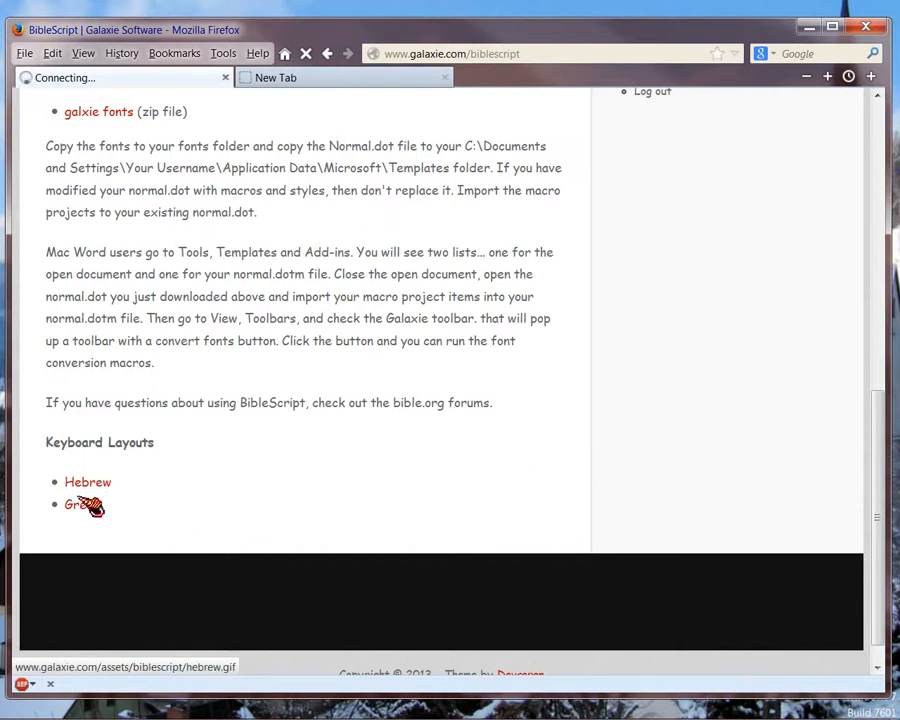
scroll("up", 3)
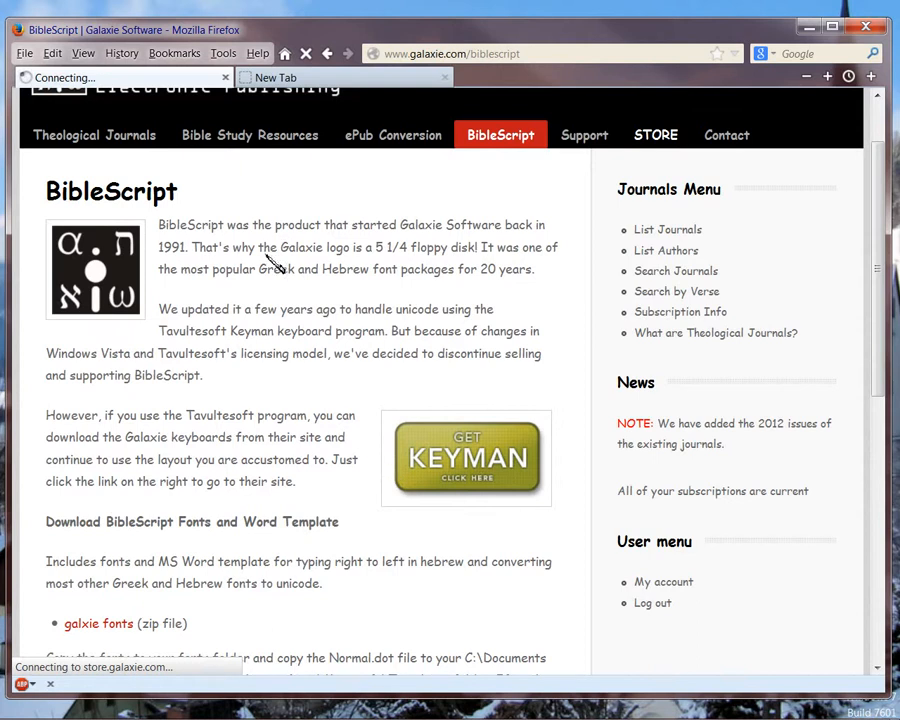
double_click(176, 224)
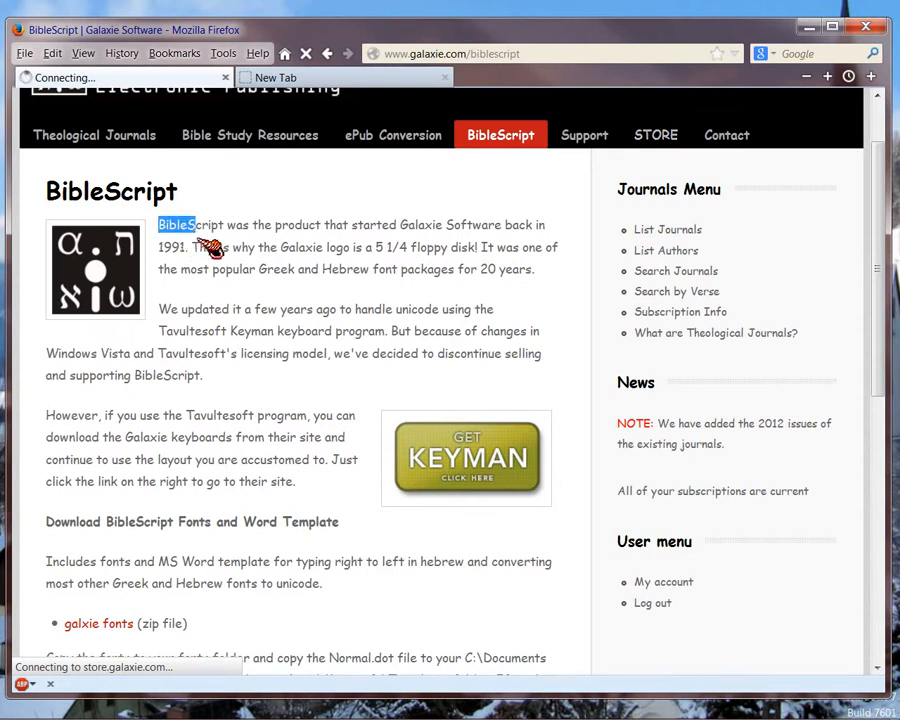
left_click_drag(176, 224, 200, 376)
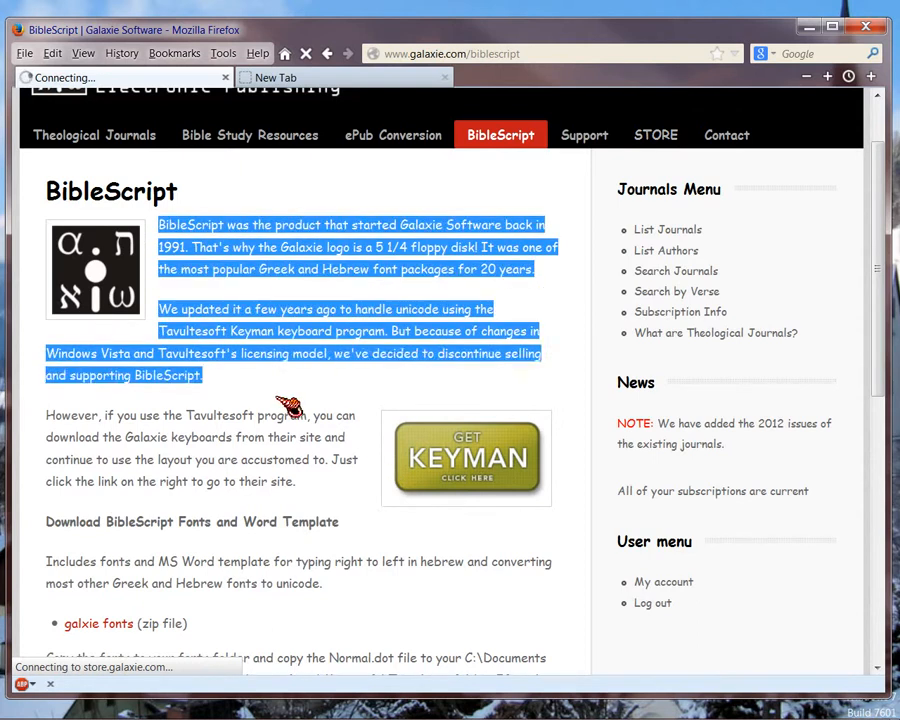
mouse_move(316, 400)
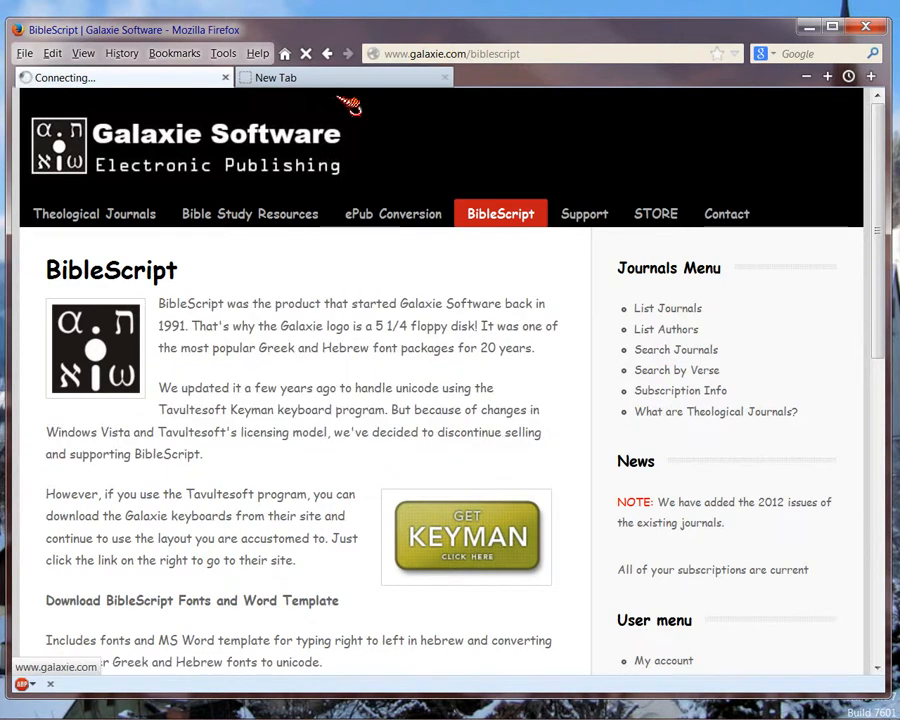
Abandon the loading Store page and return to the Theological Journals list.
left_click(308, 54)
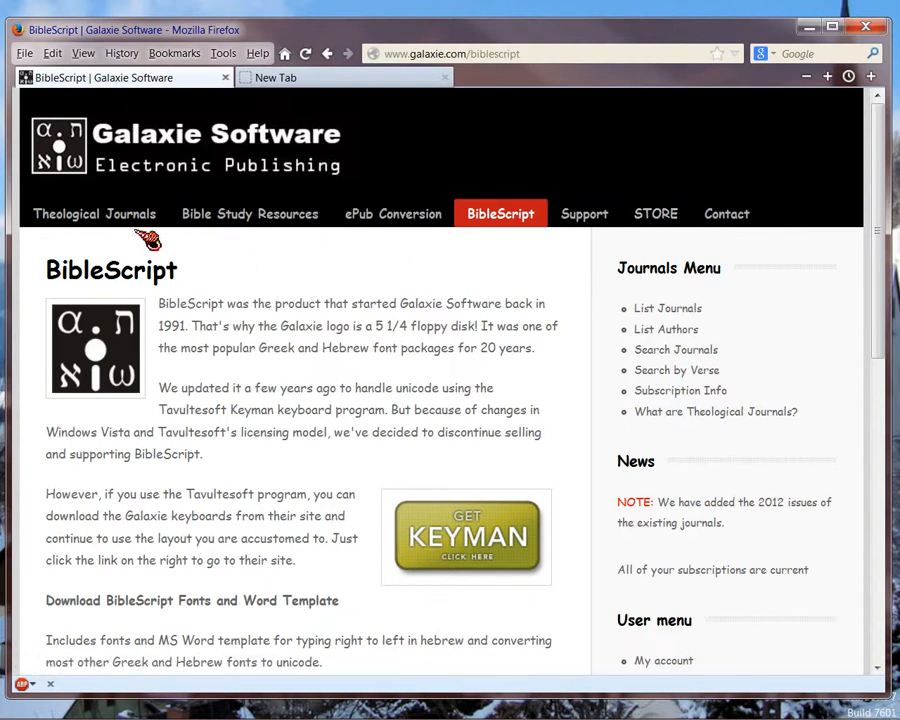
left_click(94, 212)
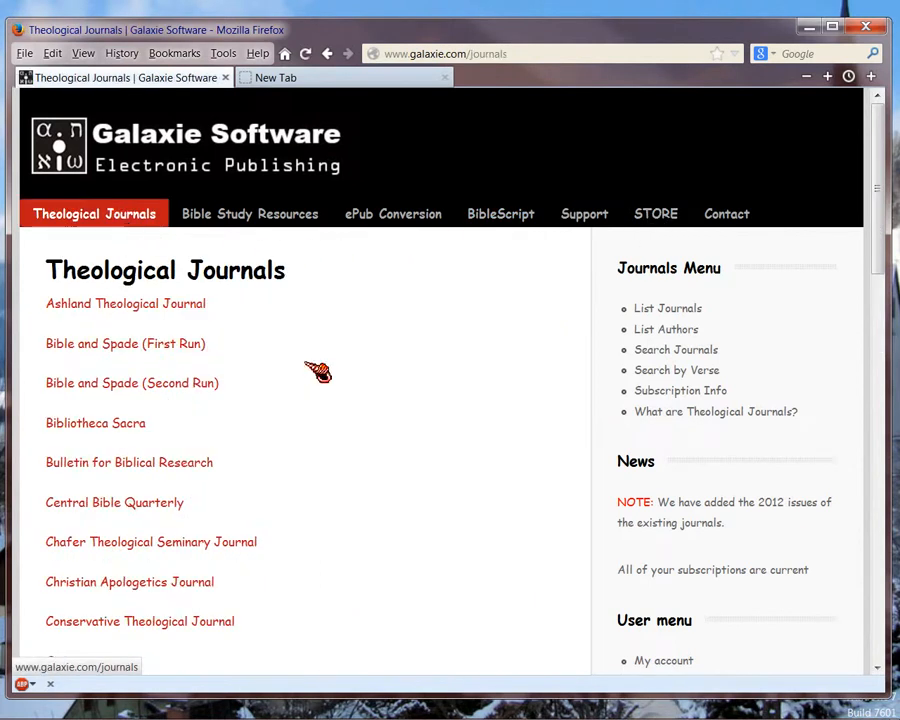